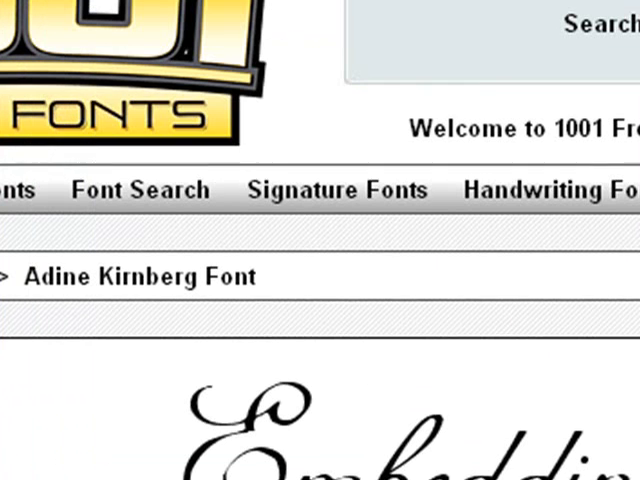
- Scroll the Adine Kirnberg page to view the 'Test Fonts' preview
{"action": "scroll", "scroll_direction": "down", "scroll_amount": 3}
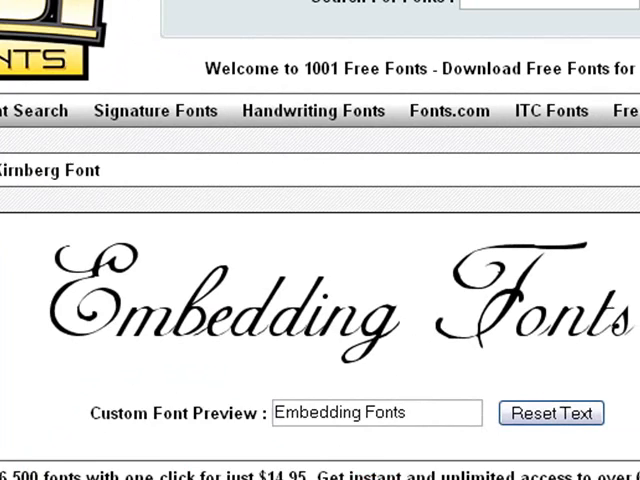
{"action": "scroll", "scroll_direction": "right", "scroll_amount": 3}
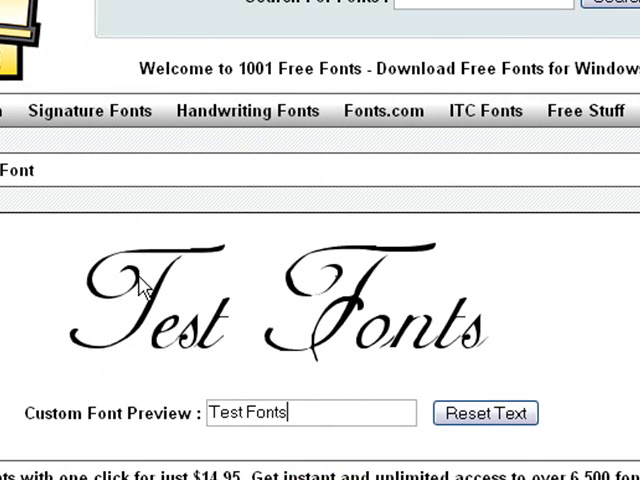
{"action": "mouse_move", "coordinate": [190, 265]}
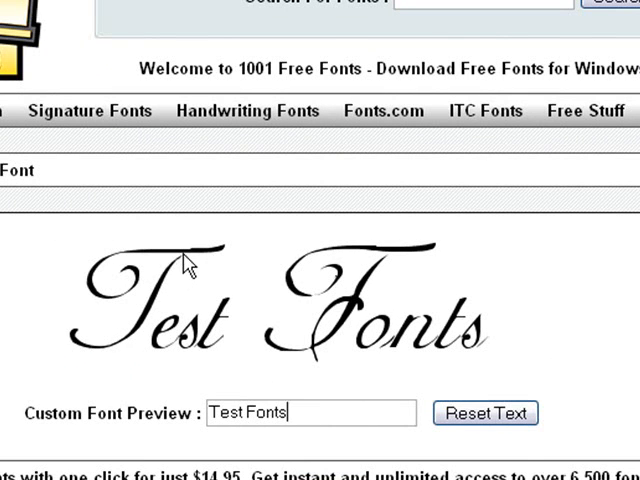
{"action": "scroll", "scroll_direction": "down", "scroll_amount": 3}
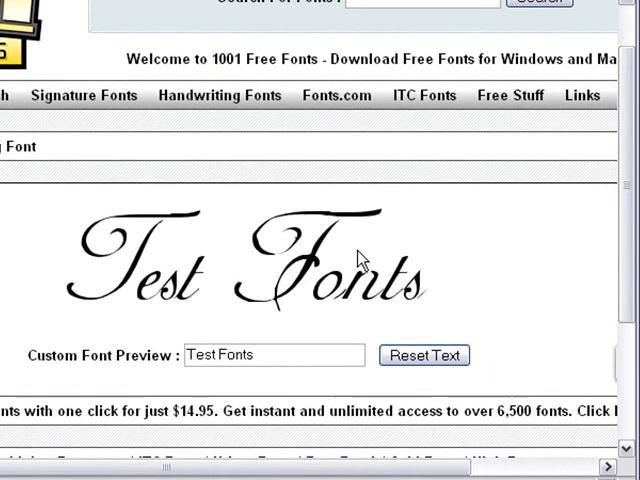
{"action": "scroll", "scroll_direction": "right", "scroll_amount": 3}
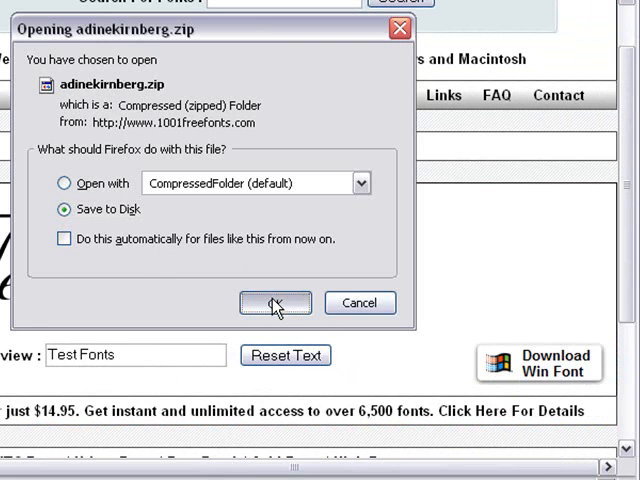
- Confirm saving adinekirnberg.zip to disk from the Firefox download prompt
{"action": "left_click", "coordinate": [275, 303]}
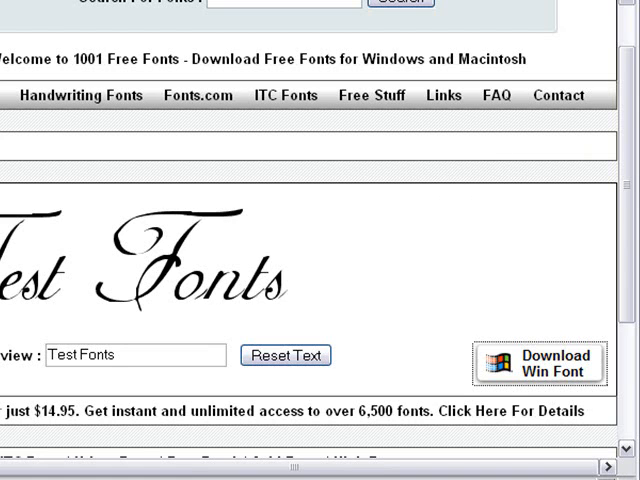
{"action": "mouse_move", "coordinate": [127, 351]}
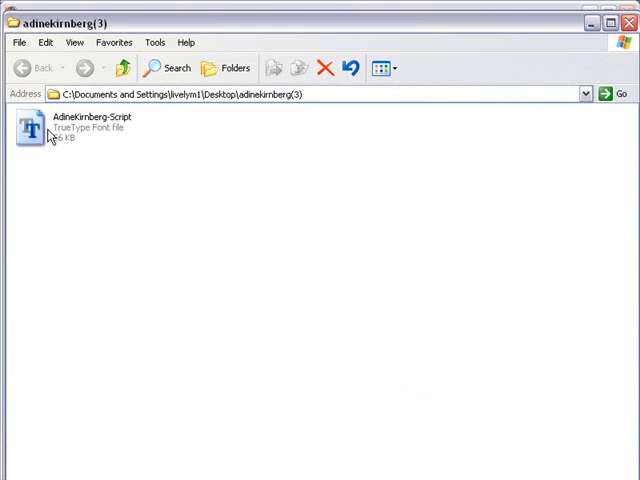
- Right-click the AdineKirnberg-Script font file in the extracted adinekirnberg folder
{"action": "right_click", "coordinate": [48, 122]}
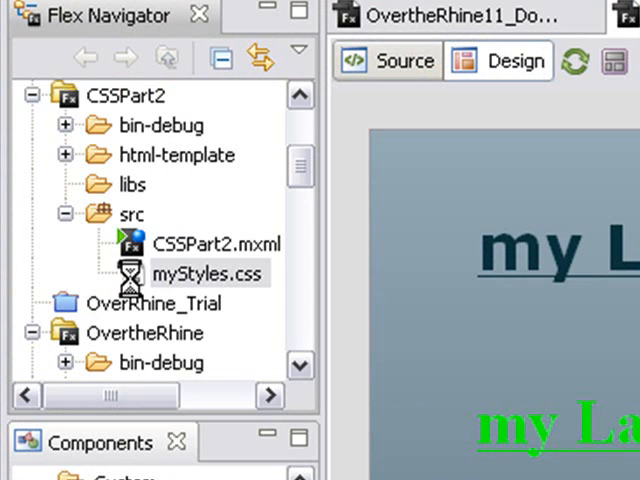
- Open myStyles.css from the Flex Navigator and show it in Design mode
{"action": "double_click", "coordinate": [197, 272]}
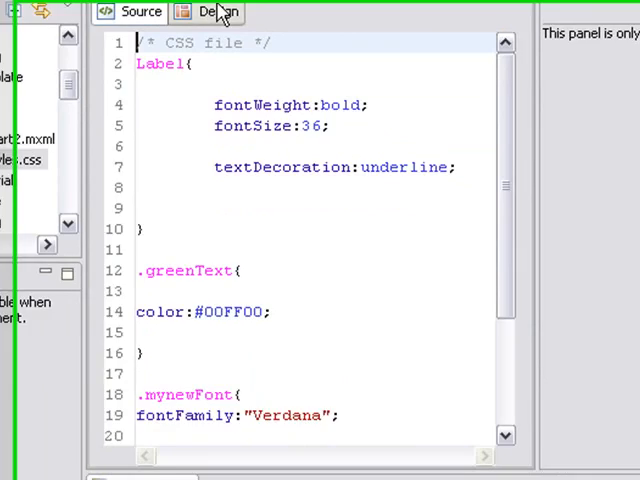
{"action": "left_click", "coordinate": [217, 11]}
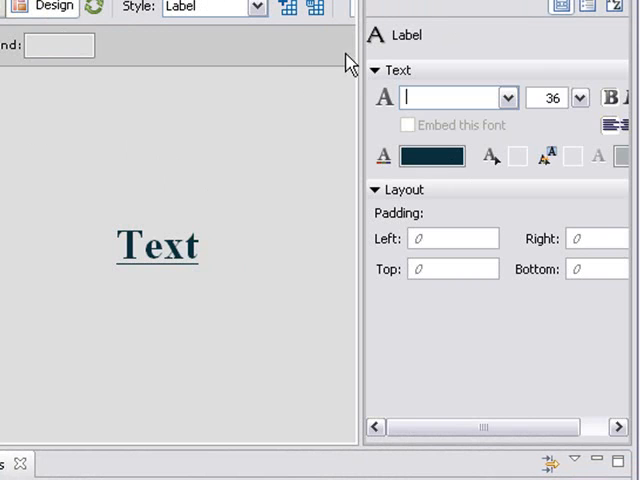
{"action": "mouse_move", "coordinate": [415, 133]}
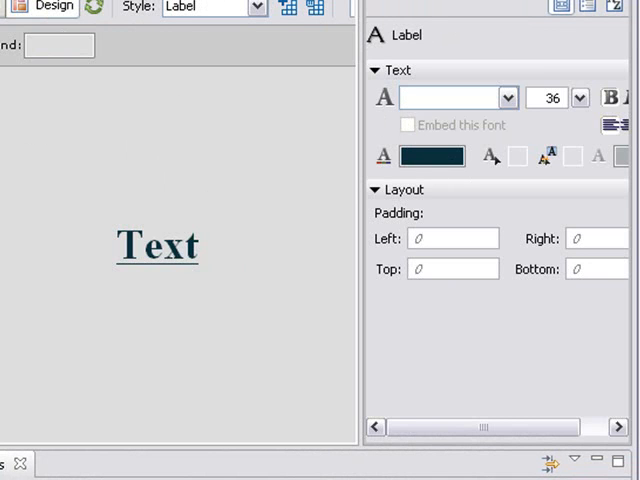
- Select the Label style in Design mode and open its font list
{"action": "left_click", "coordinate": [15, 11]}
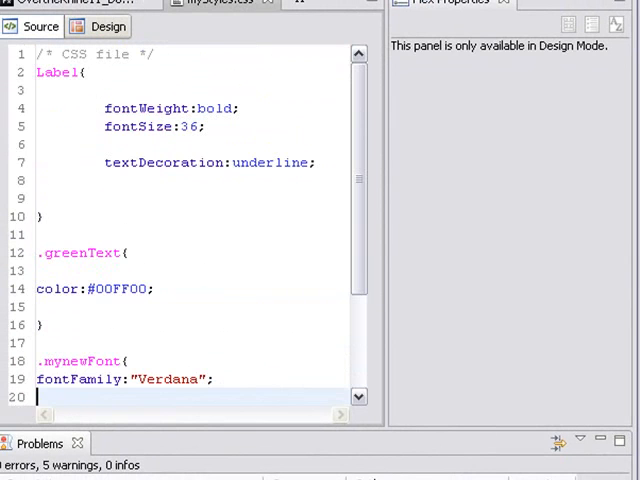
{"action": "left_click", "coordinate": [107, 27]}
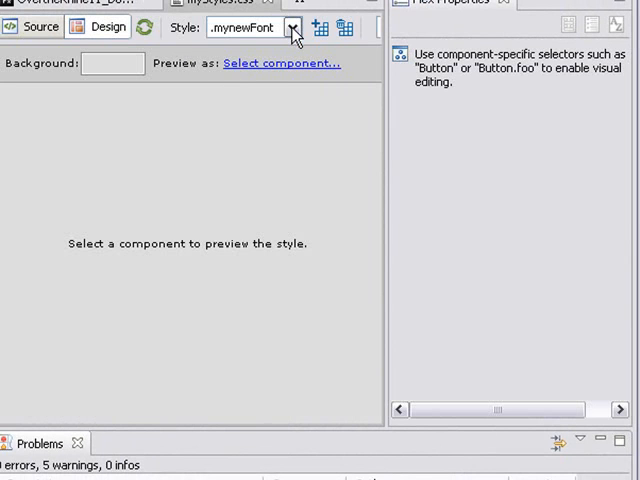
{"action": "left_click", "coordinate": [293, 27]}
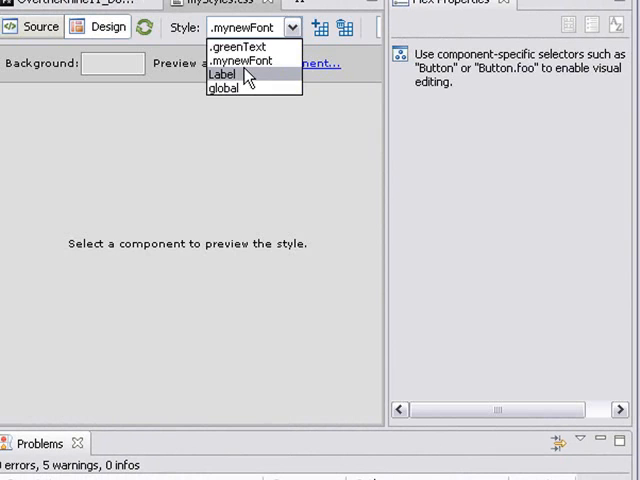
{"action": "left_click", "coordinate": [224, 74]}
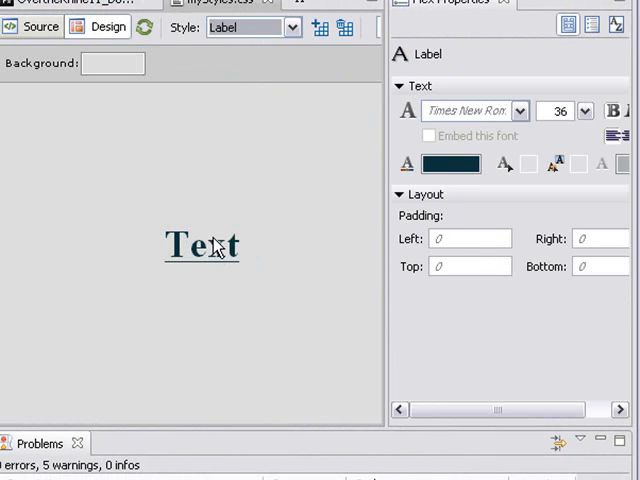
{"action": "left_click", "coordinate": [518, 111]}
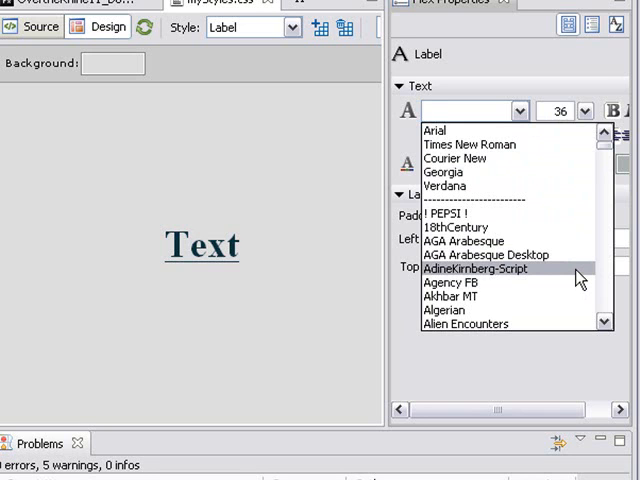
- Set the Label font to embedded AdineKirnberg-Script and save myStyles.css
{"action": "left_click", "coordinate": [480, 269]}
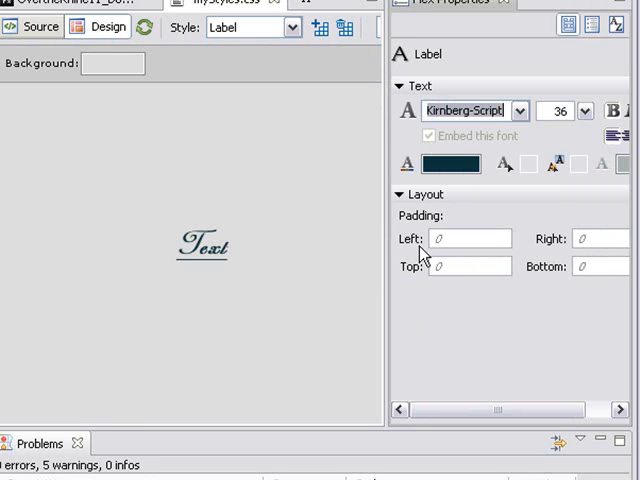
{"action": "mouse_move", "coordinate": [435, 158]}
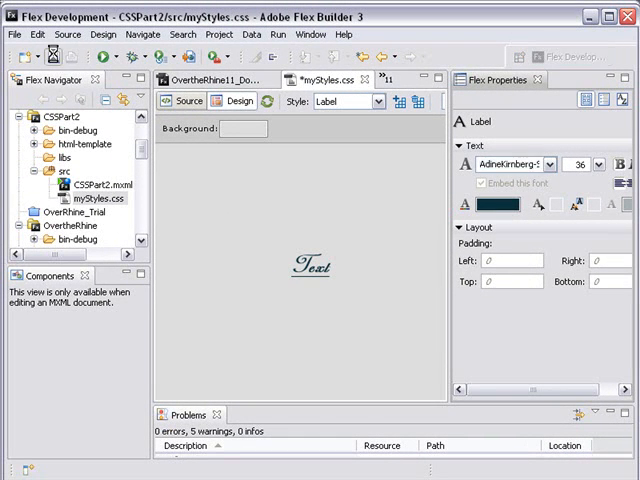
{"action": "left_click", "coordinate": [43, 56]}
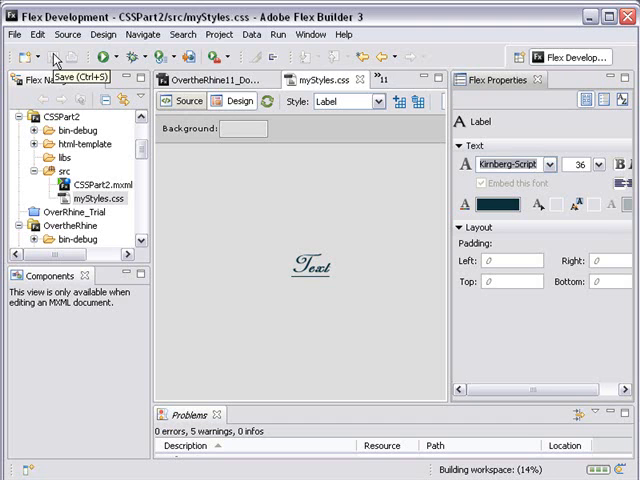
{"action": "mouse_move", "coordinate": [188, 194]}
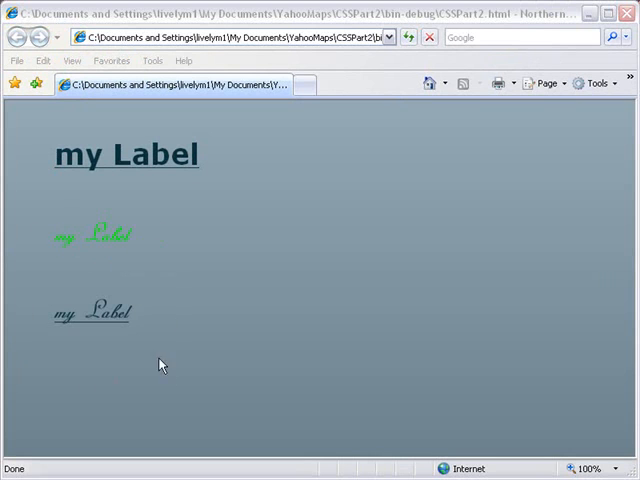
{"action": "mouse_move", "coordinate": [185, 367]}
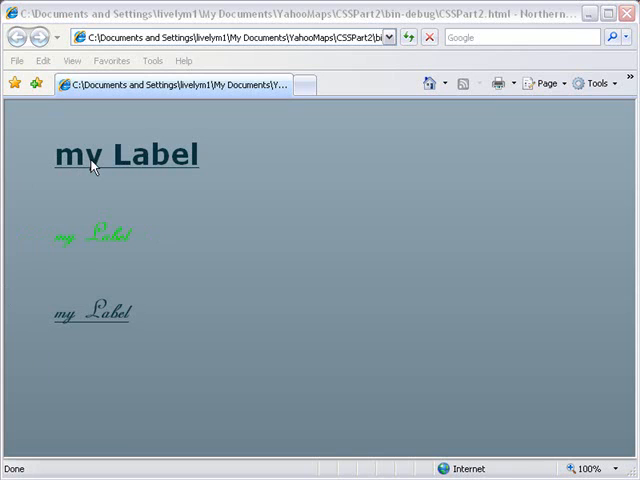
{"action": "mouse_move", "coordinate": [27, 312]}
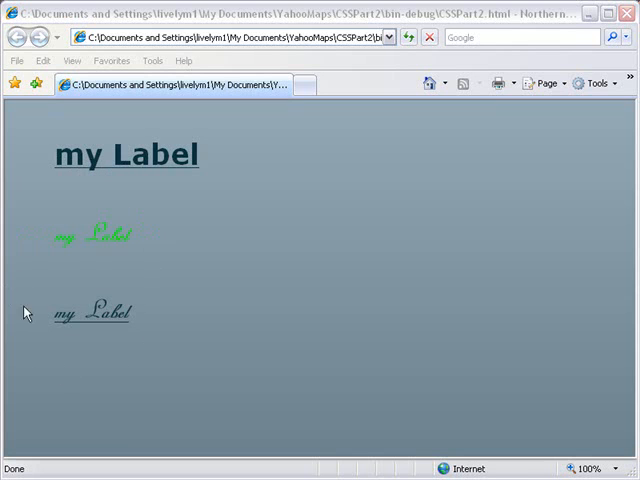
{"action": "mouse_move", "coordinate": [28, 261]}
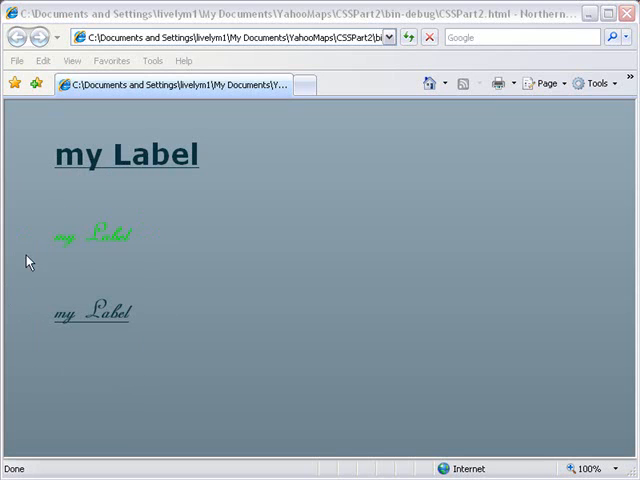